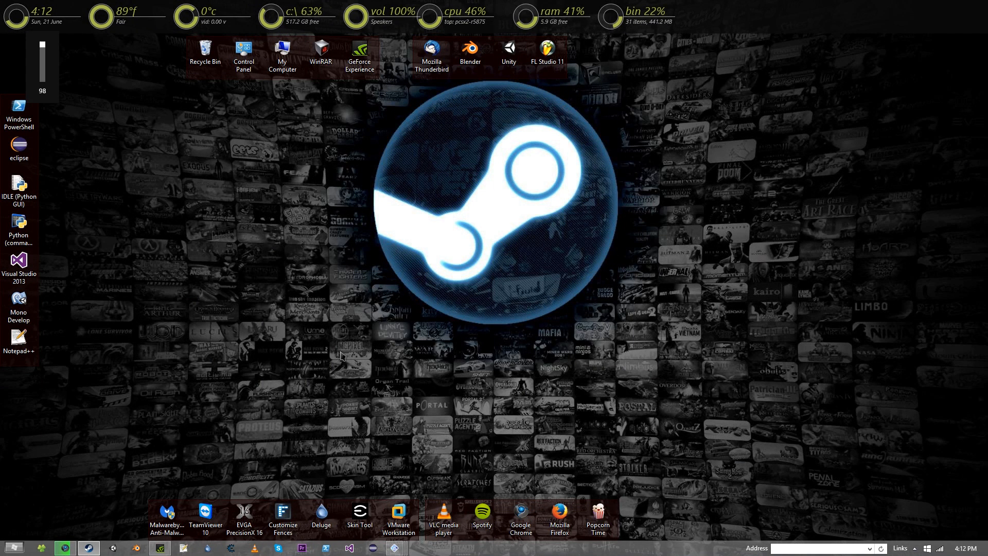
- Lower the system volume from 100% to 60% with the desktop volume gauge
{"action": "left_click_drag", "start_coordinate": [42, 45], "coordinate": [42, 76]}
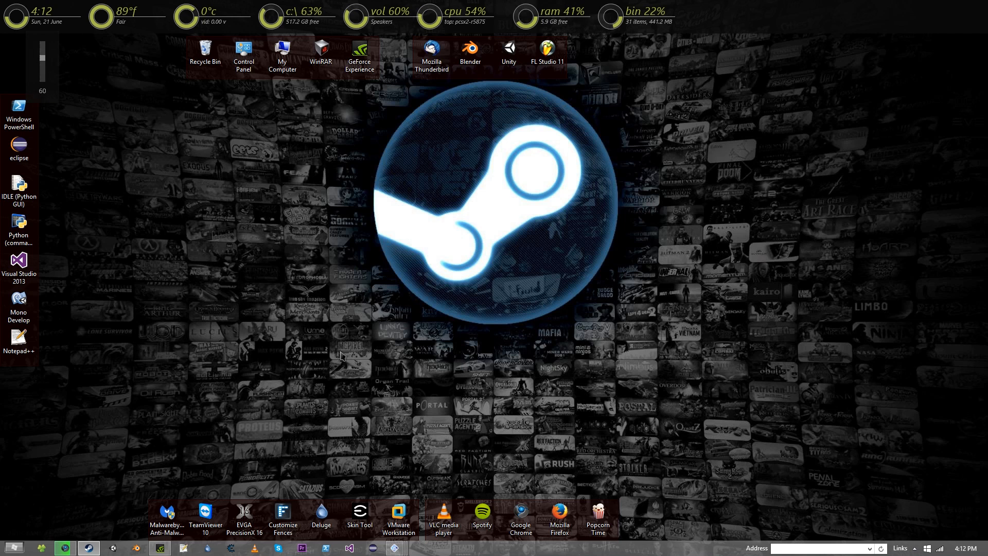
{"action": "mouse_move", "coordinate": [70, 536]}
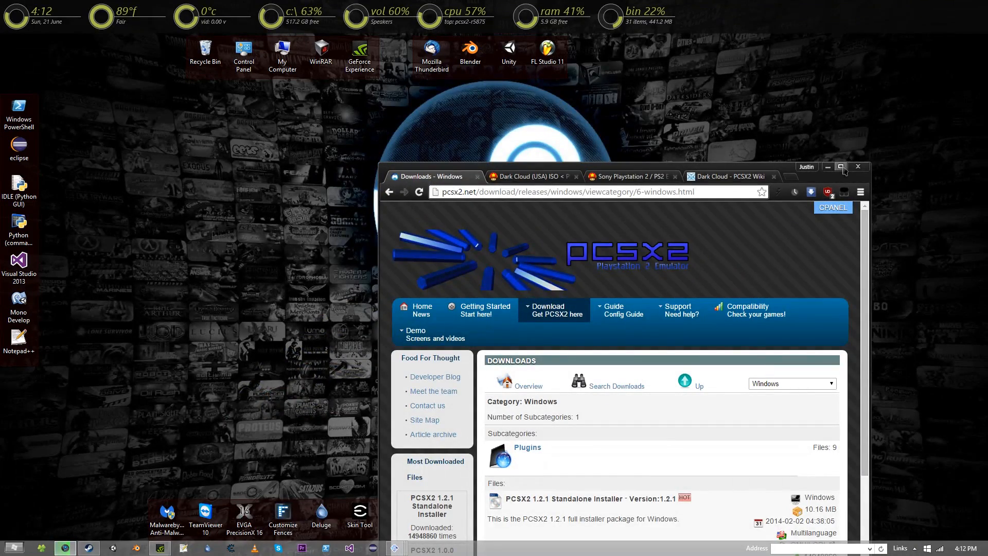
- Maximize Chrome and scroll the PCSX2 Windows downloads list of installer versions
{"action": "left_click", "coordinate": [840, 166]}
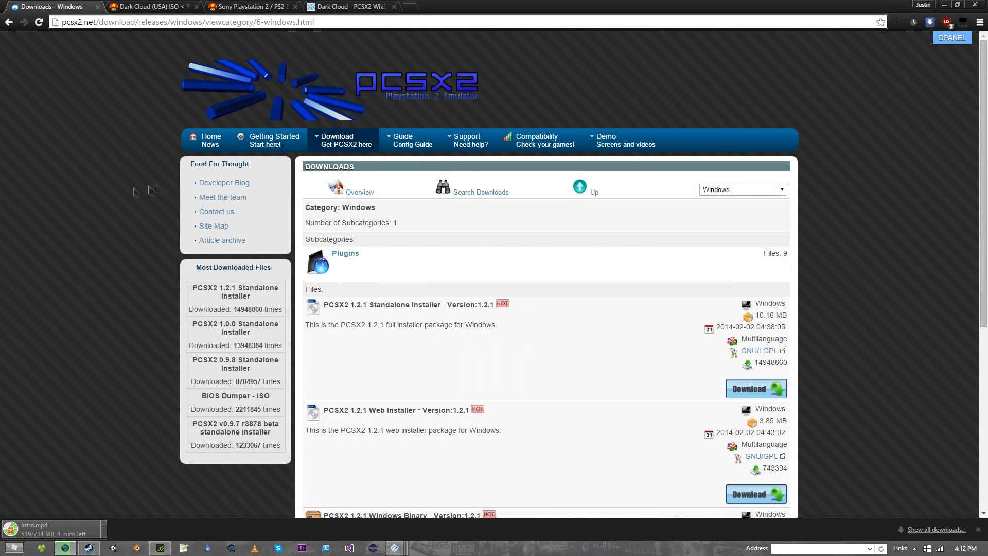
{"action": "mouse_move", "coordinate": [124, 192]}
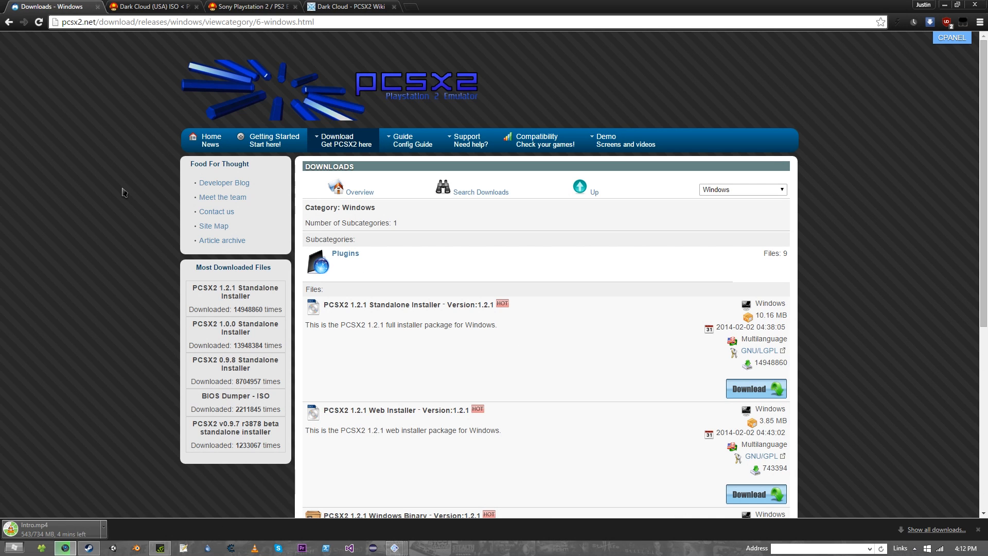
{"action": "left_click", "coordinate": [338, 140]}
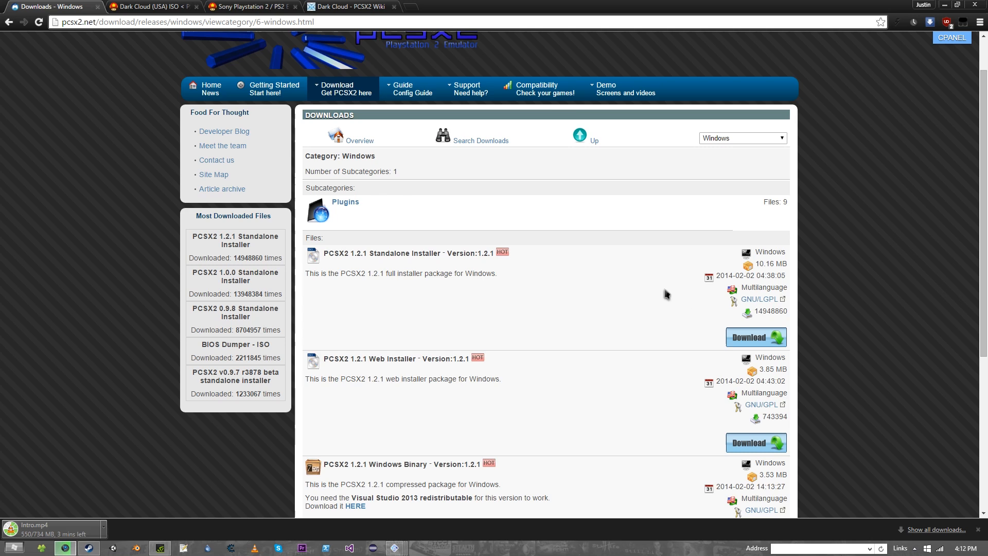
{"action": "scroll", "scroll_direction": "down", "scroll_amount": 3}
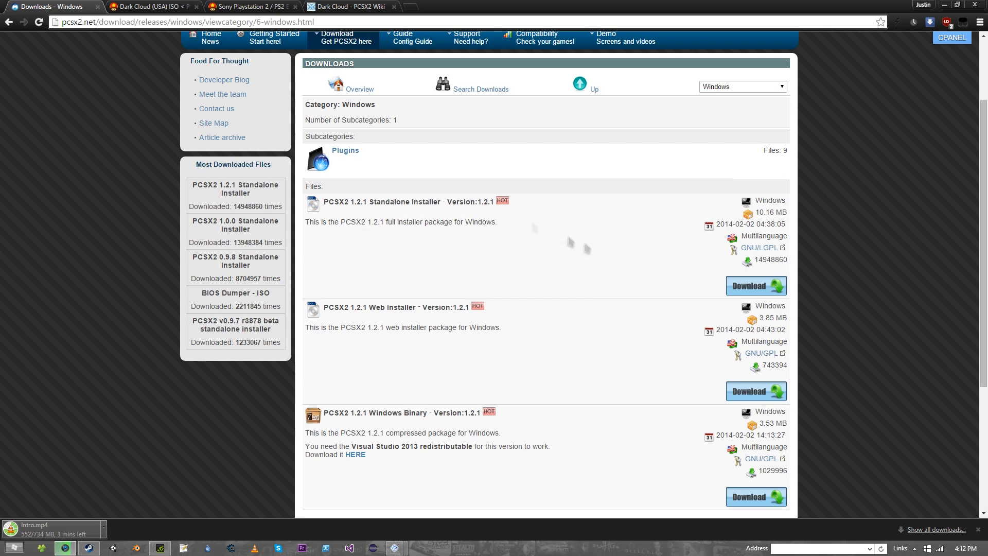
{"action": "mouse_move", "coordinate": [608, 252]}
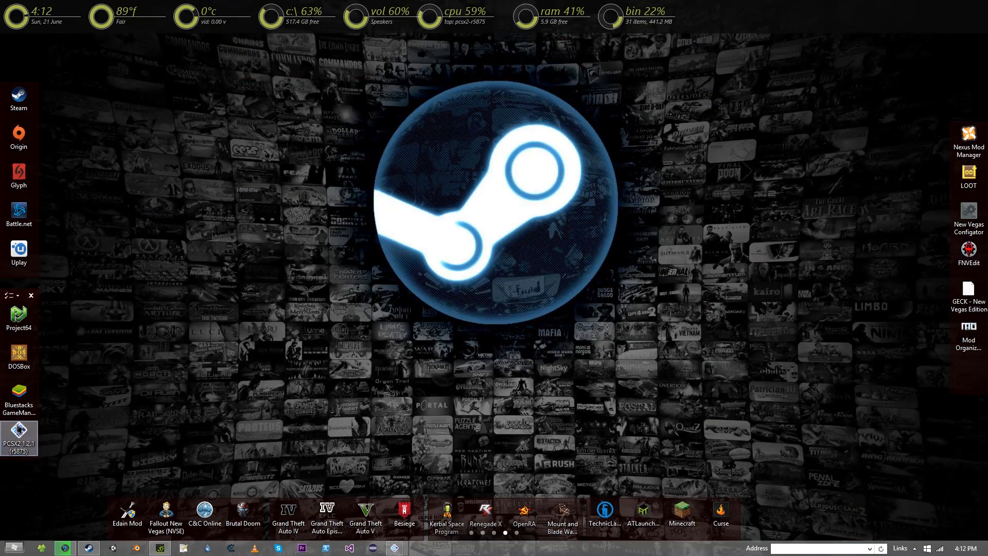
- Launch PCSX2 1.2.1 from its desktop shortcut and bring up the Config menu
{"action": "double_click", "coordinate": [19, 437]}
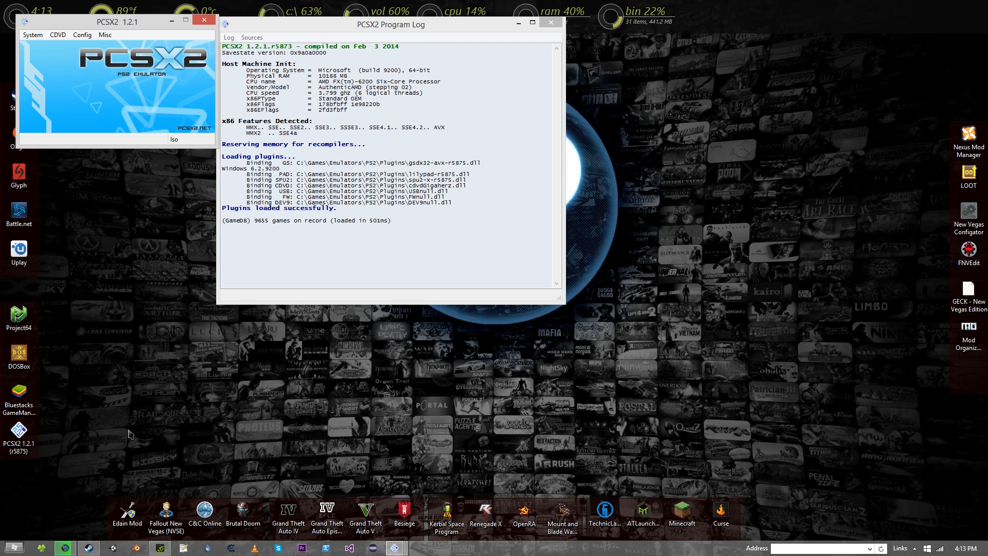
{"action": "left_click", "coordinate": [19, 211]}
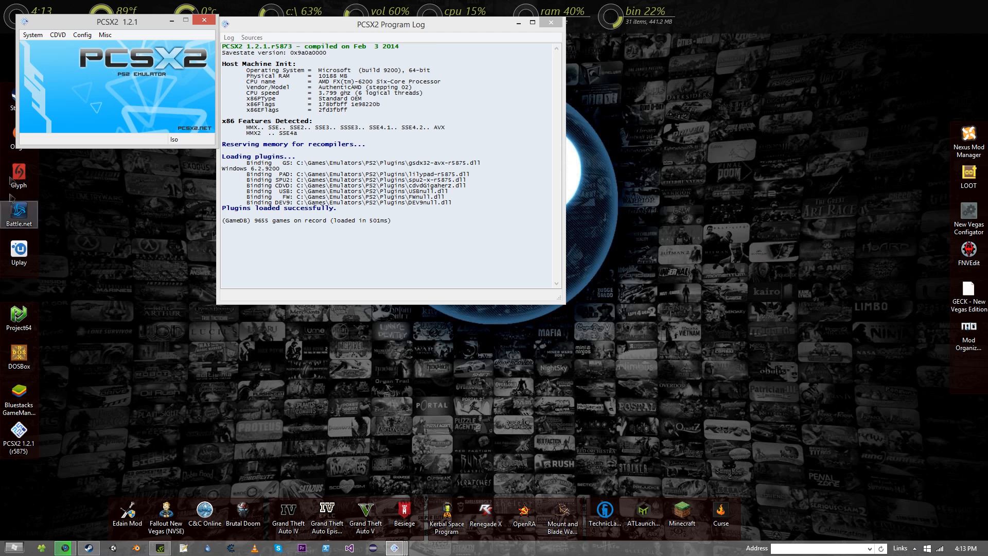
{"action": "left_click", "coordinate": [82, 35]}
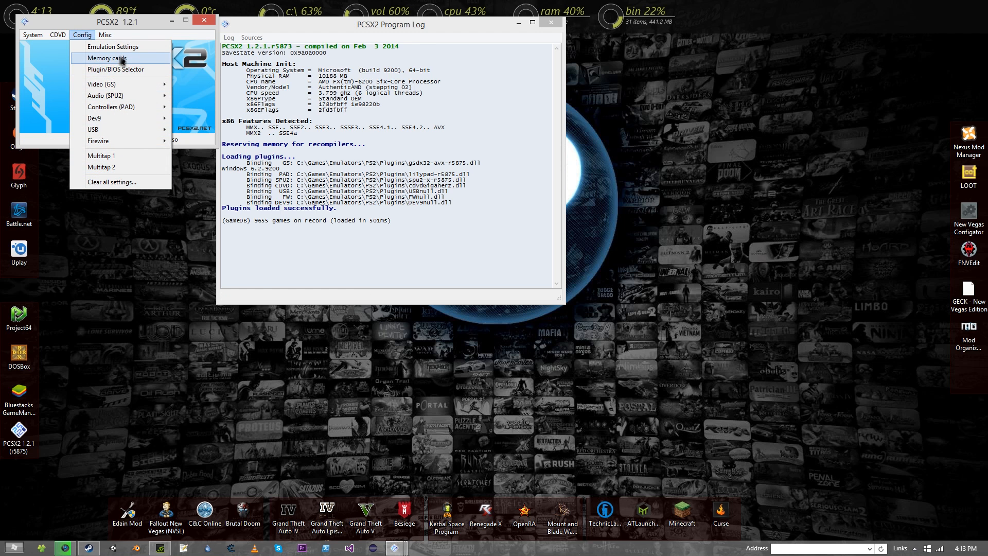
- Check the Plugin/BIOS Selector's BIOS tab for the USA v01.60 BIOS, then view Downloads
{"action": "left_click", "coordinate": [115, 69]}
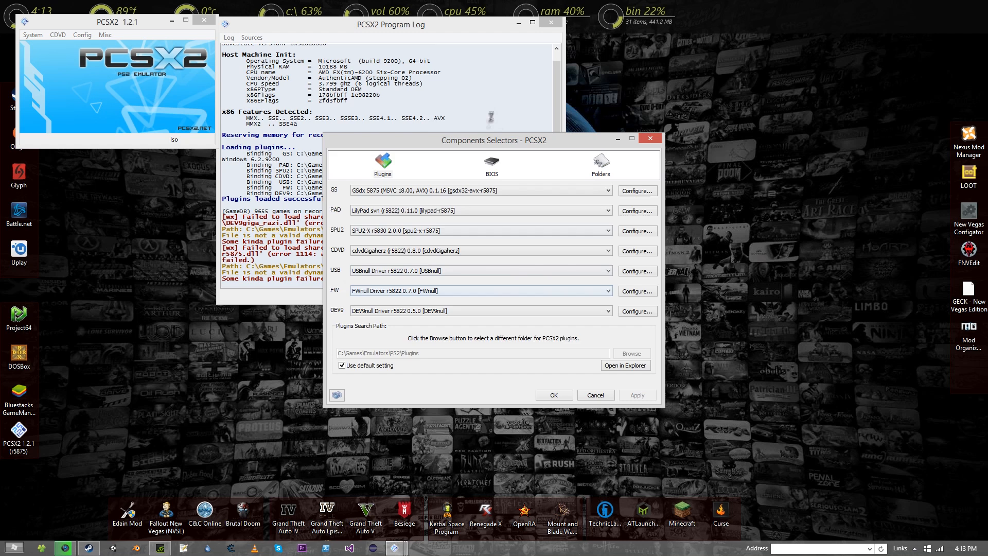
{"action": "left_click", "coordinate": [491, 164]}
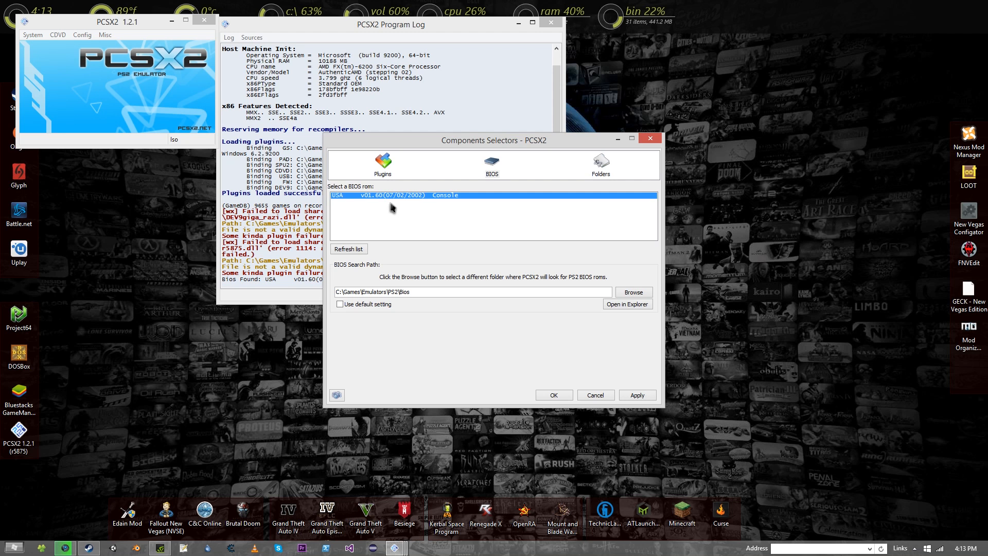
{"action": "mouse_move", "coordinate": [391, 304]}
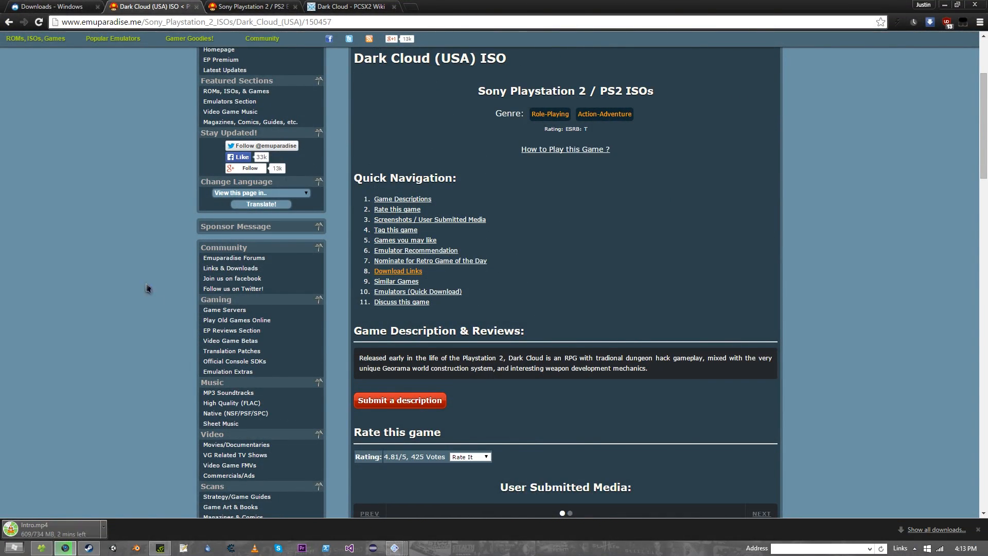
{"action": "scroll", "scroll_direction": "down", "scroll_amount": 3}
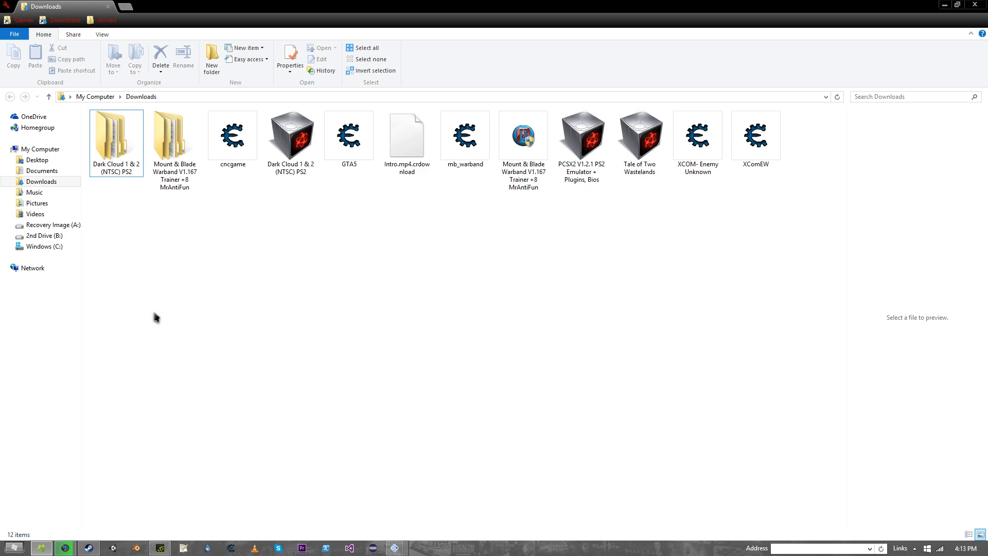
- Open the Dark Cloud 1 & 2 (NTSC) PS2 > Dark Cloud folder and close the GSdx window
{"action": "double_click", "coordinate": [115, 133]}
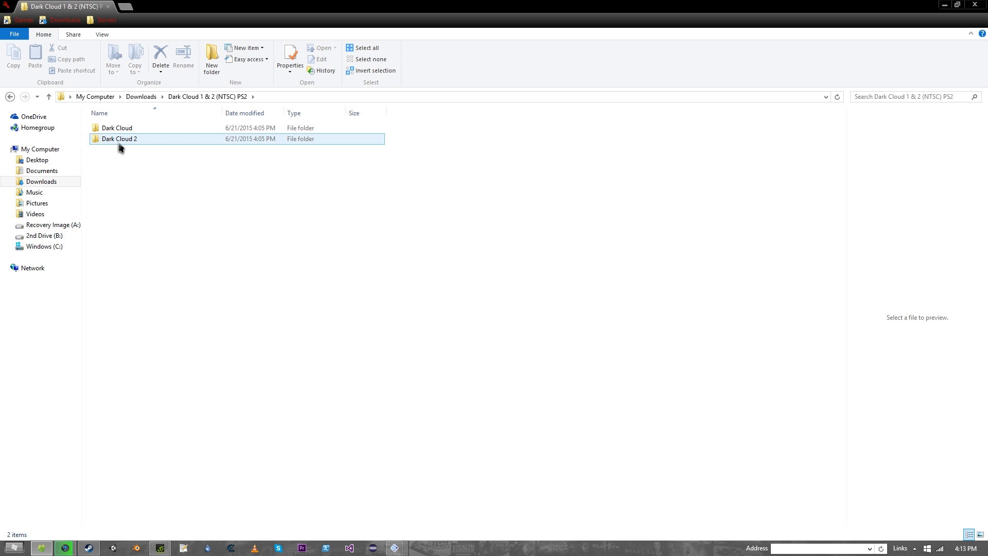
{"action": "double_click", "coordinate": [117, 127]}
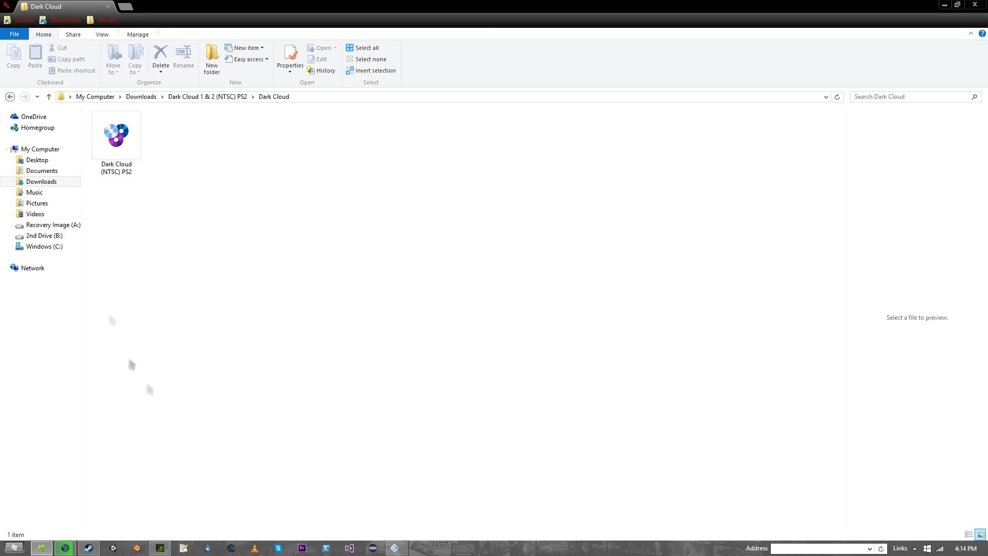
{"action": "mouse_move", "coordinate": [134, 211]}
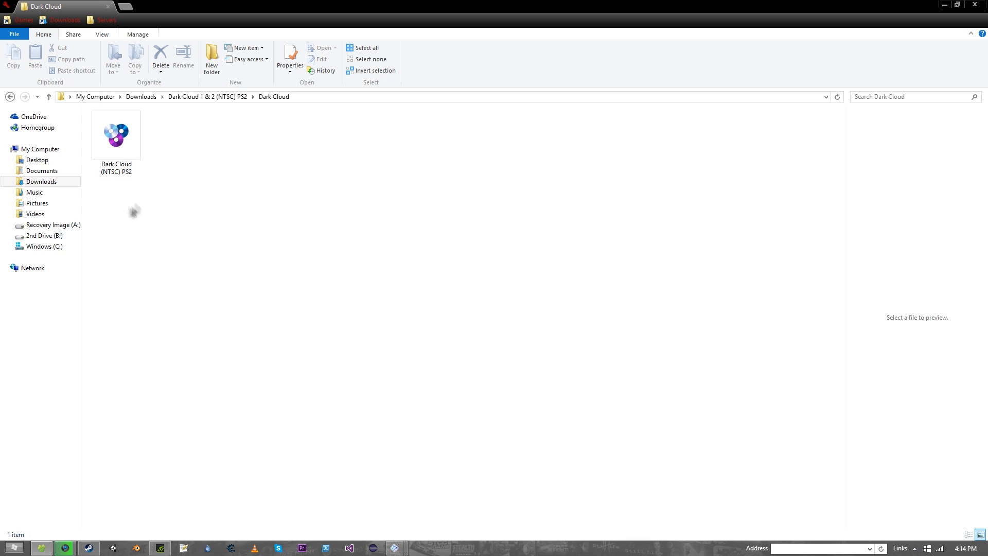
{"action": "mouse_move", "coordinate": [350, 99]}
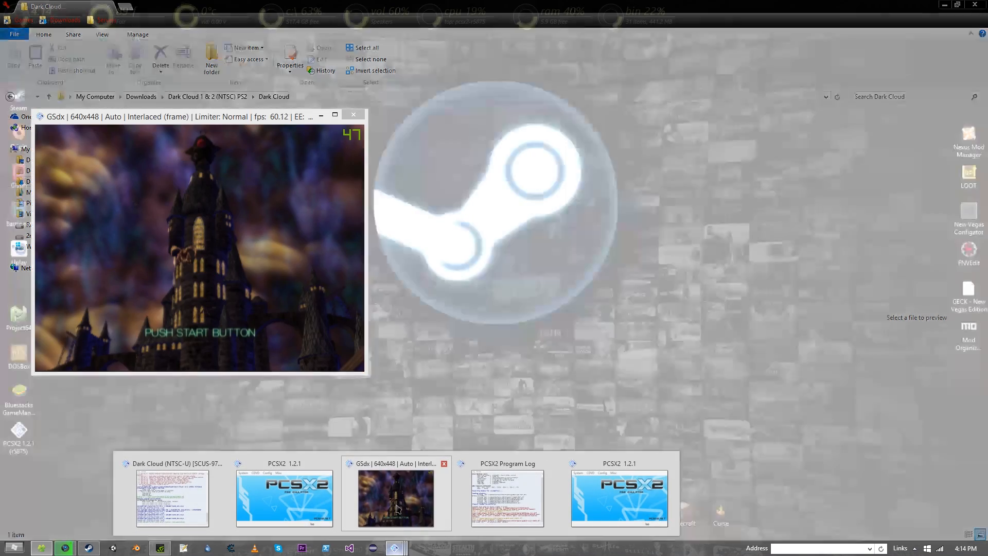
{"action": "left_click", "coordinate": [444, 463]}
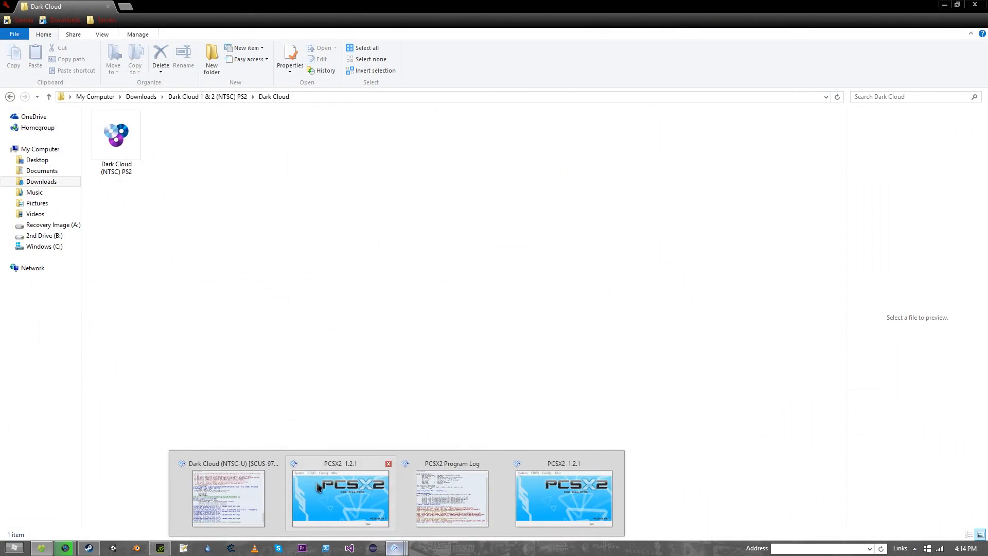
- Browse from the Iso Selector to Downloads > Dark Cloud 1 & 2 (NTSC) PS2 > Dark Cloud
{"action": "left_click", "coordinate": [57, 35]}
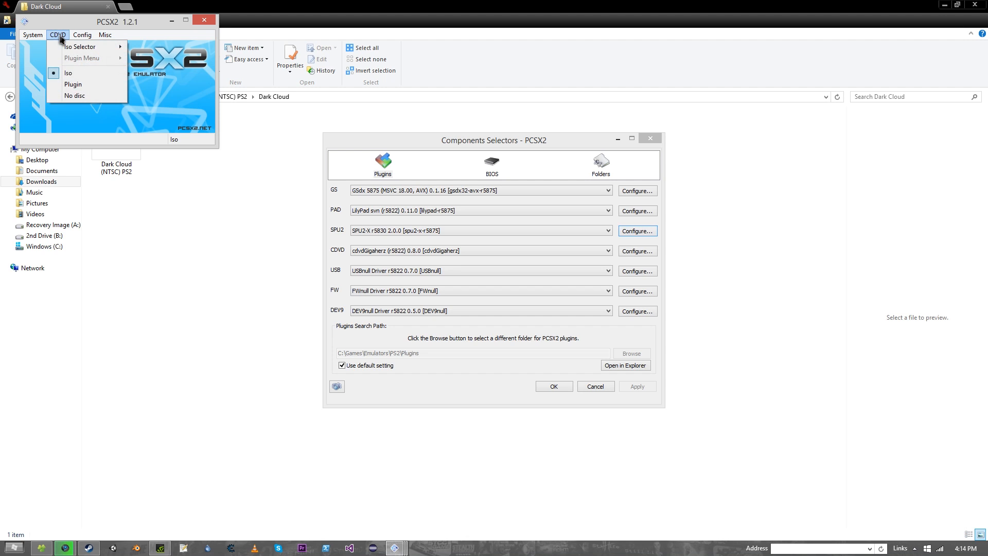
{"action": "left_click", "coordinate": [81, 47]}
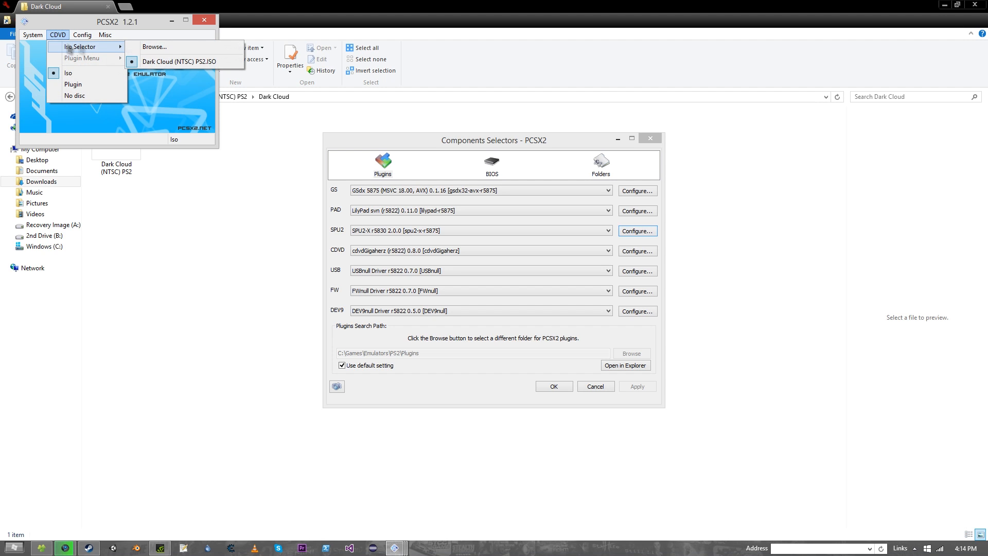
{"action": "left_click", "coordinate": [153, 46]}
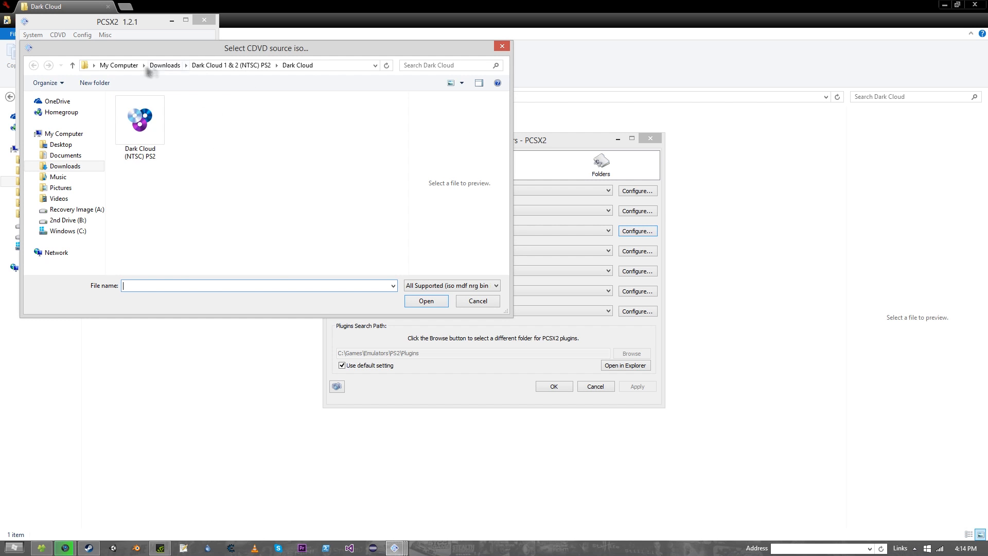
{"action": "left_click", "coordinate": [34, 64]}
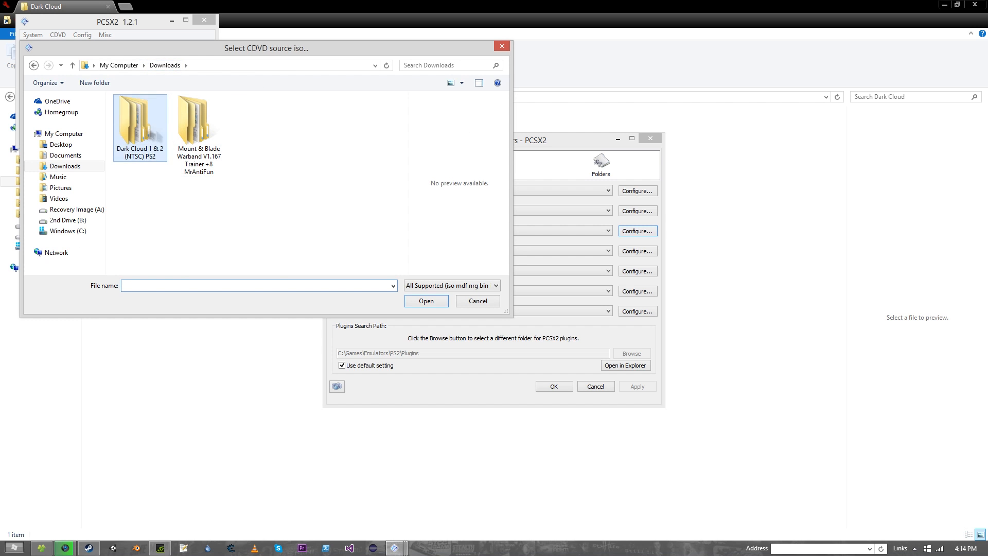
{"action": "double_click", "coordinate": [140, 122]}
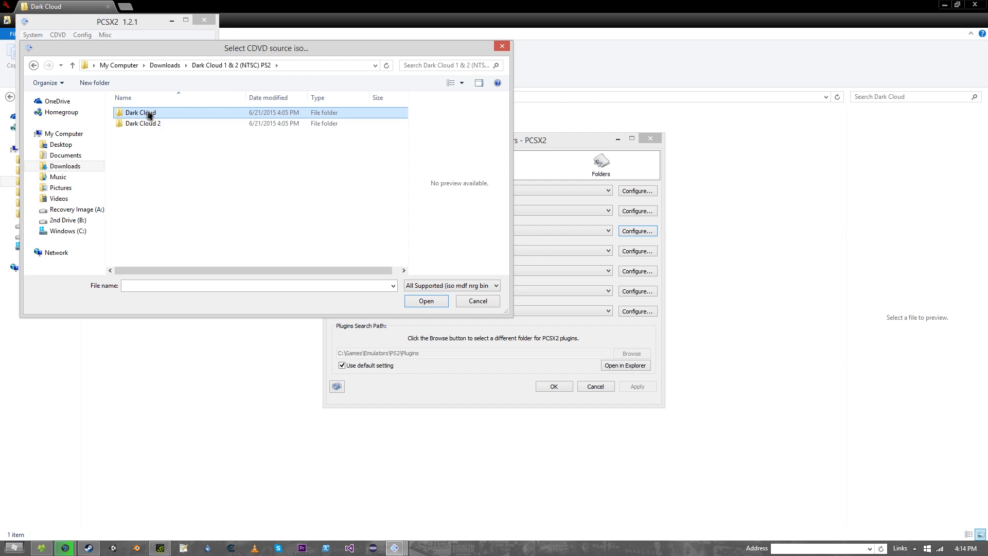
{"action": "double_click", "coordinate": [138, 112]}
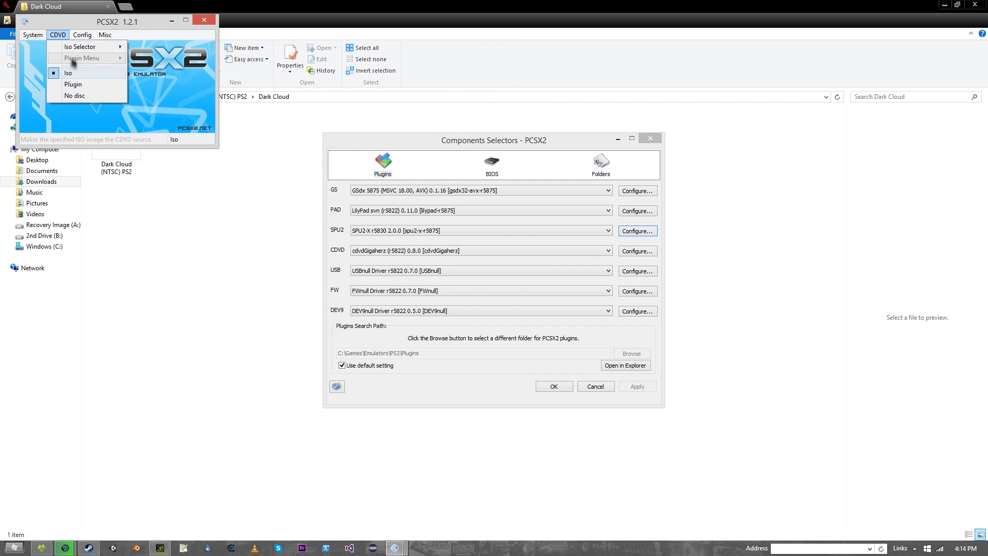
- Boot the Dark Cloud ISO via System > Boot CDVD, confirming the PS2 reset
{"action": "left_click", "coordinate": [32, 34]}
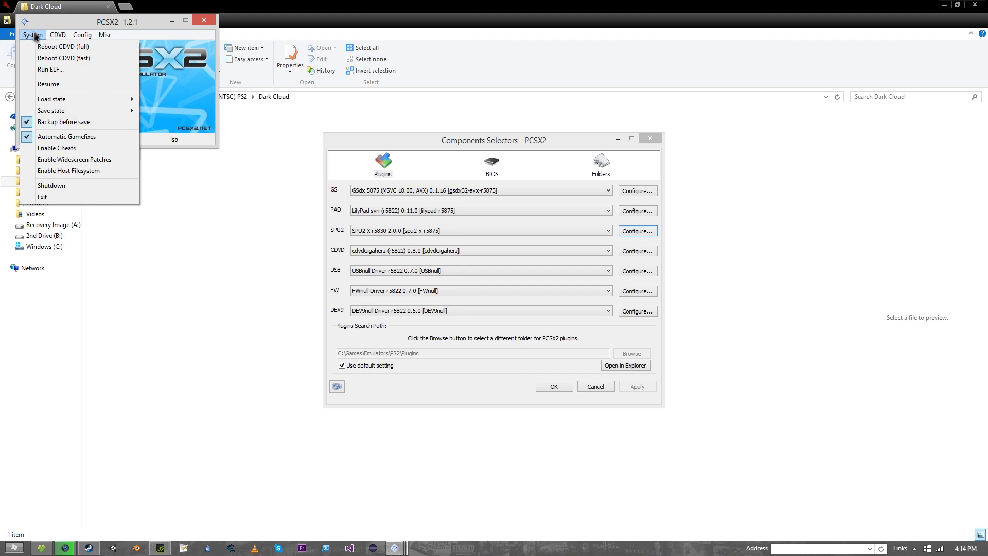
{"action": "mouse_move", "coordinate": [63, 46]}
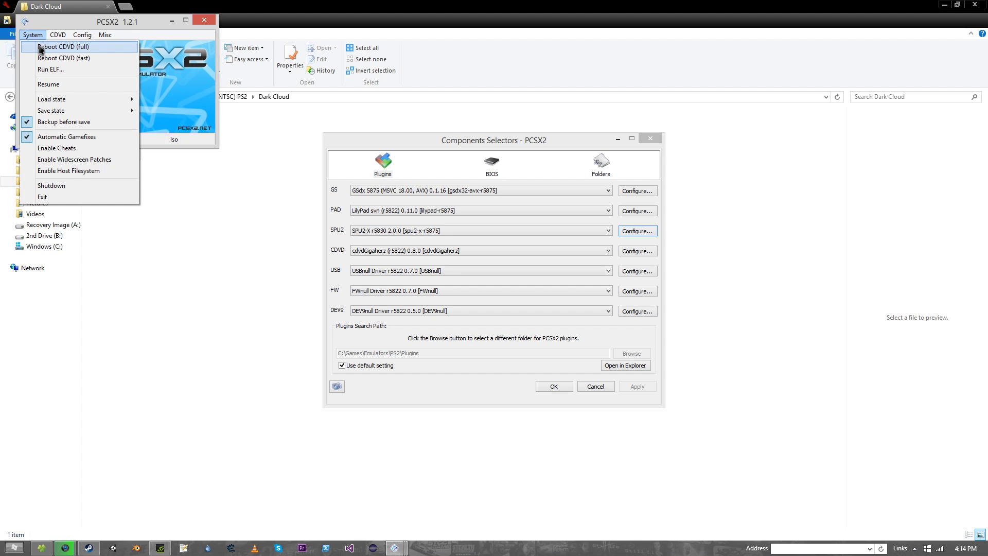
{"action": "mouse_move", "coordinate": [63, 58]}
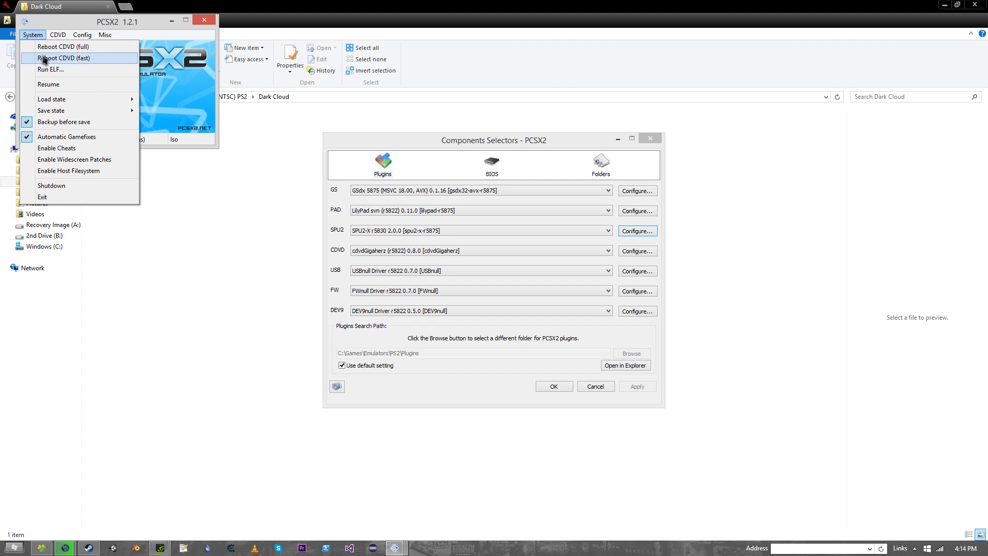
{"action": "mouse_move", "coordinate": [63, 46]}
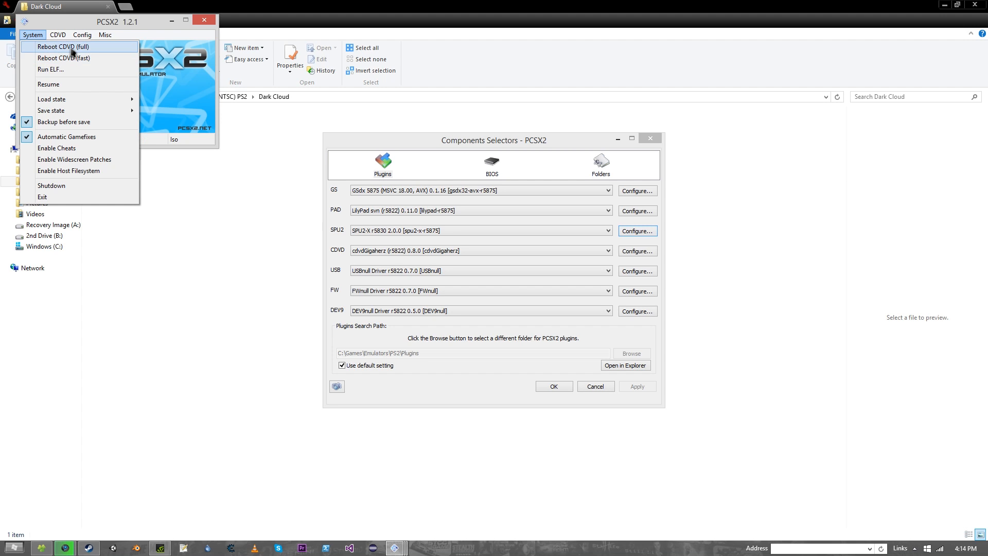
{"action": "mouse_move", "coordinate": [70, 58]}
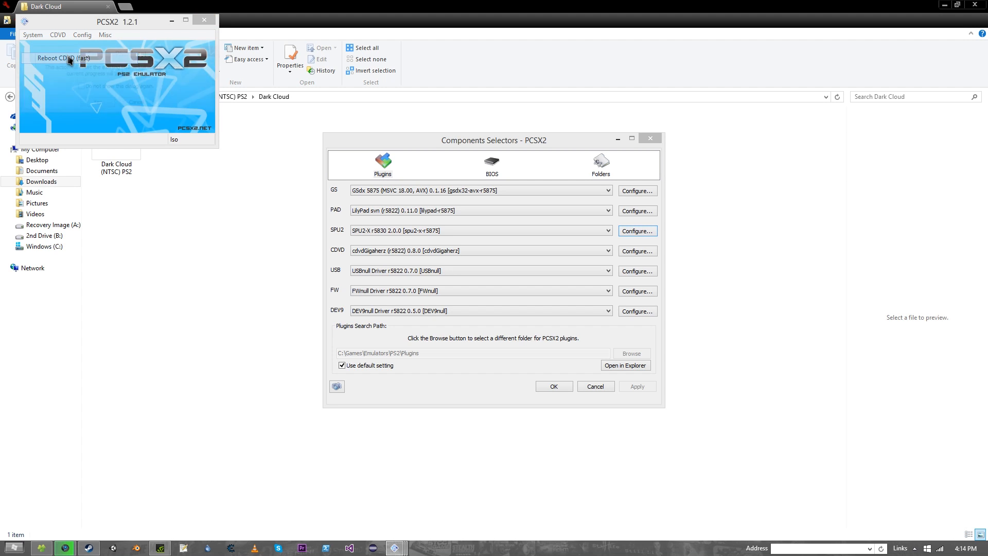
{"action": "left_click", "coordinate": [62, 58]}
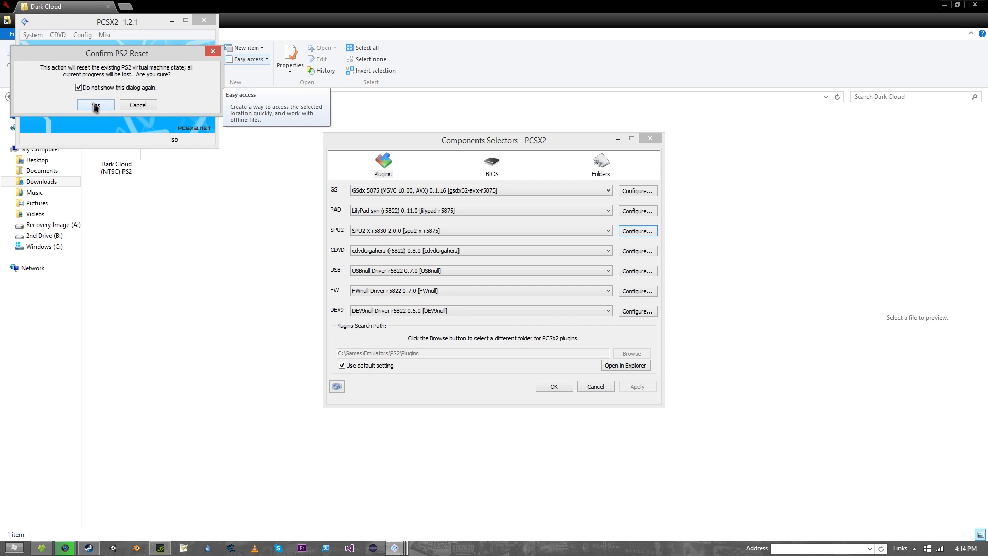
{"action": "left_click", "coordinate": [94, 105]}
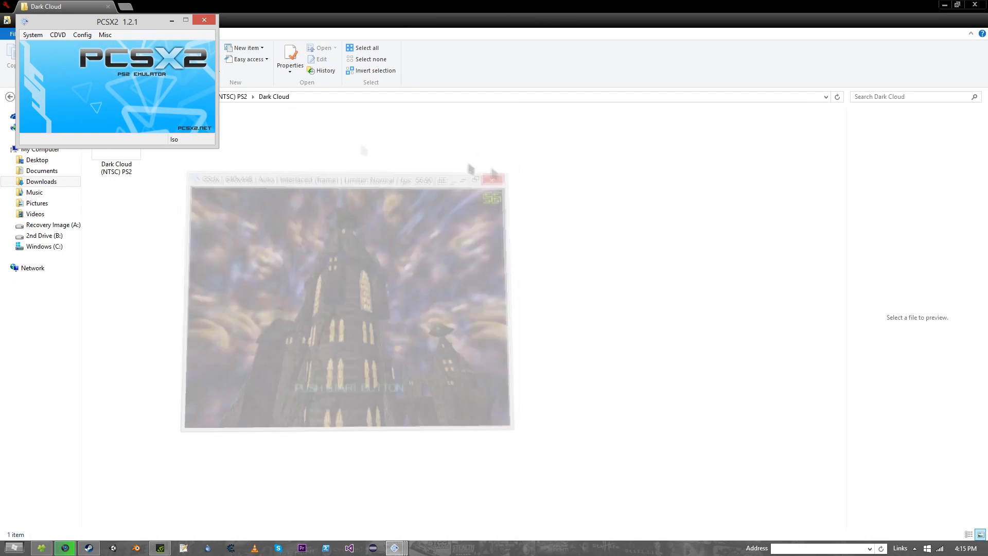
- Inspect the Portaudio output module in the SPU2-X audio plugin settings
{"action": "left_click", "coordinate": [81, 35]}
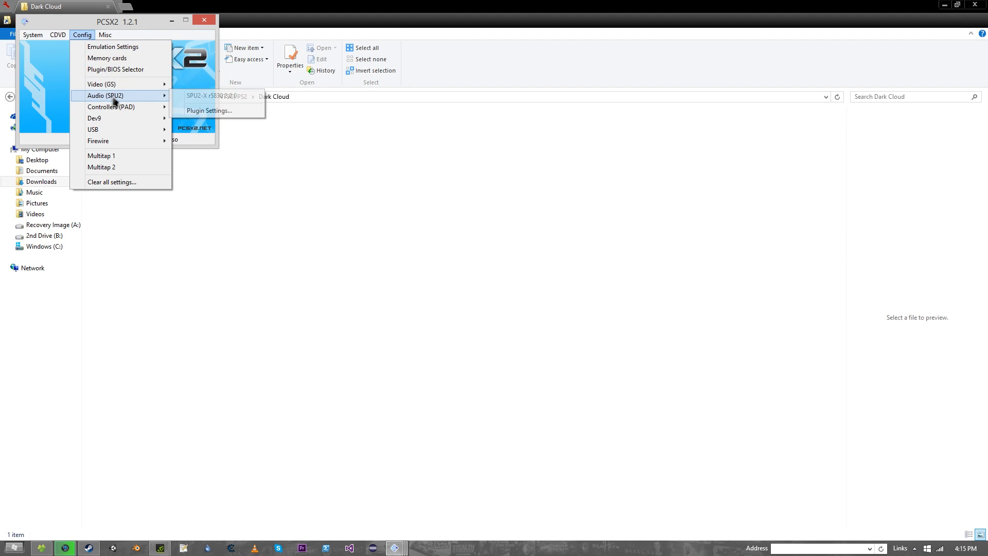
{"action": "left_click", "coordinate": [208, 110]}
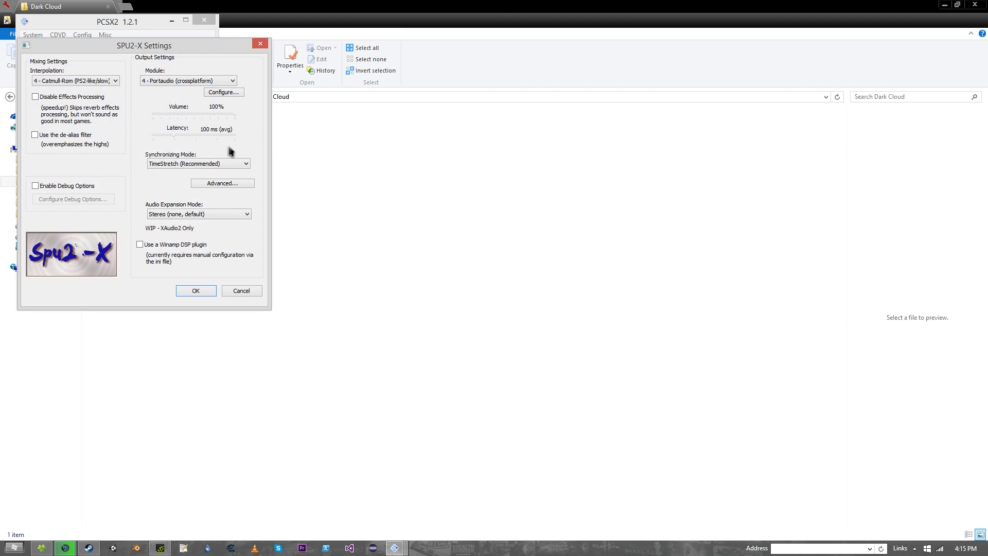
{"action": "left_click", "coordinate": [74, 81]}
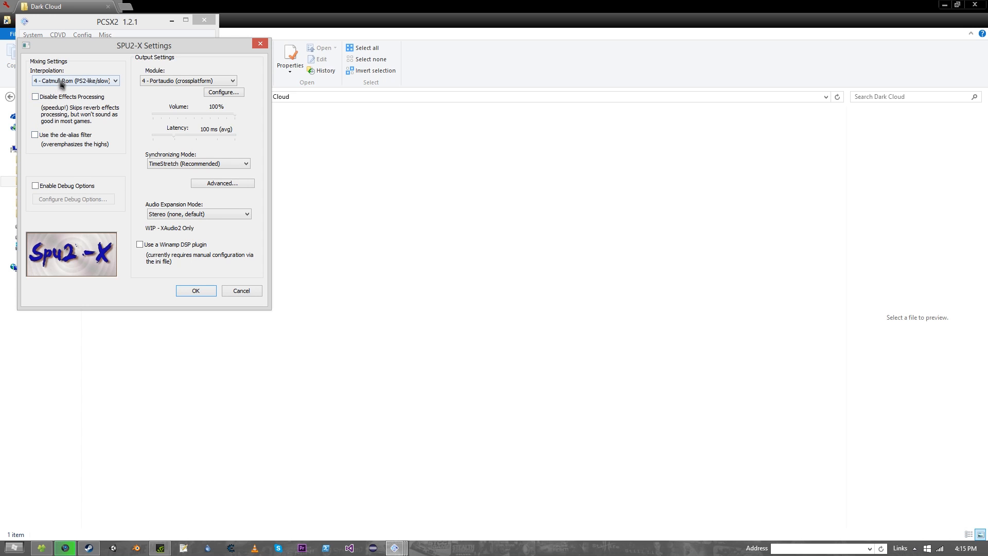
{"action": "left_click", "coordinate": [75, 81]}
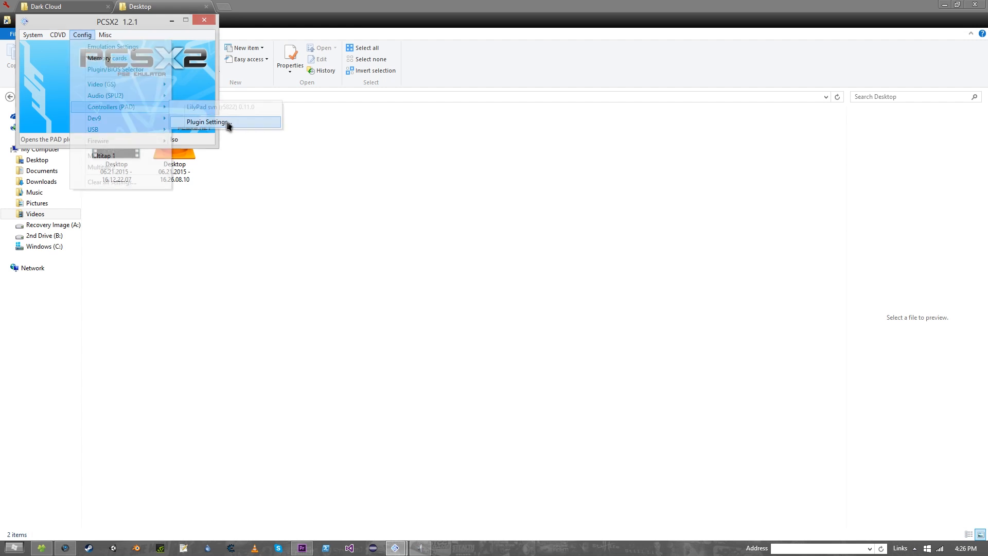
- Switch the SPU2-X output module to DirectSound with Catmull-Rom interpolation
{"action": "left_click", "coordinate": [206, 122]}
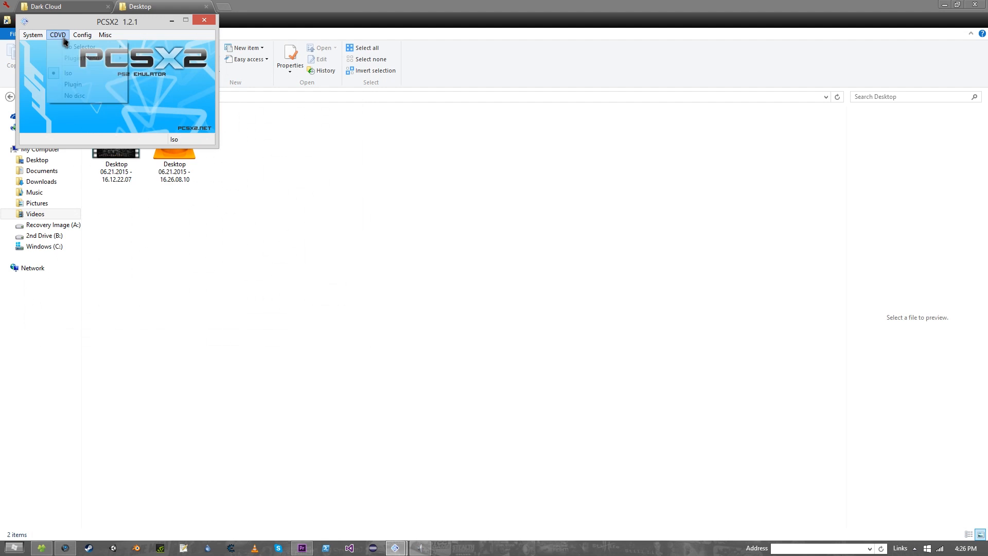
{"action": "left_click", "coordinate": [82, 34]}
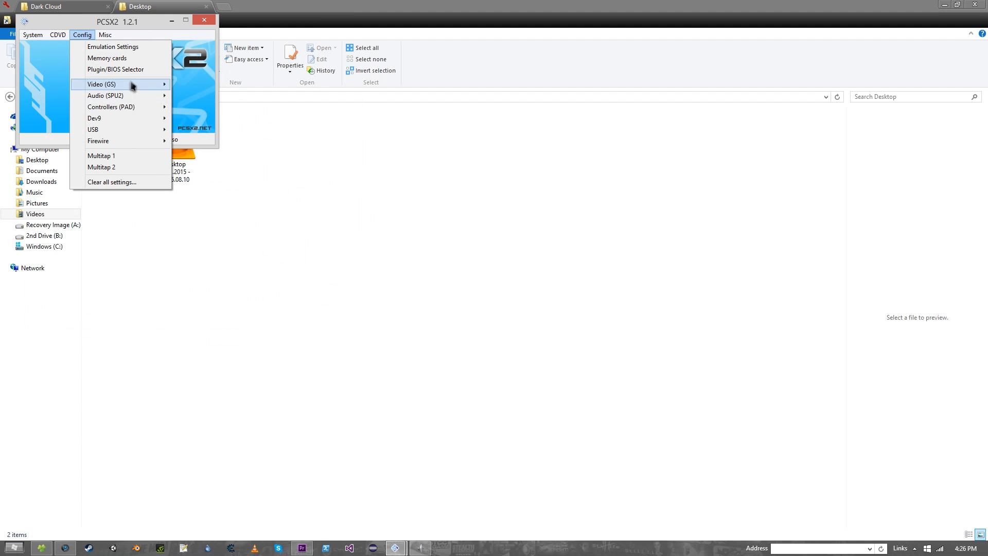
{"action": "left_click", "coordinate": [105, 95]}
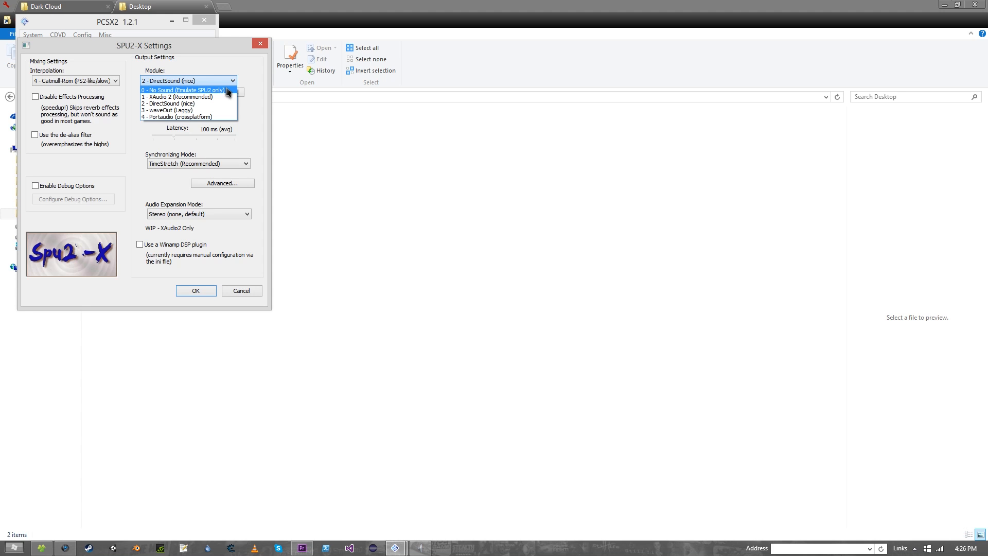
{"action": "mouse_move", "coordinate": [210, 92]}
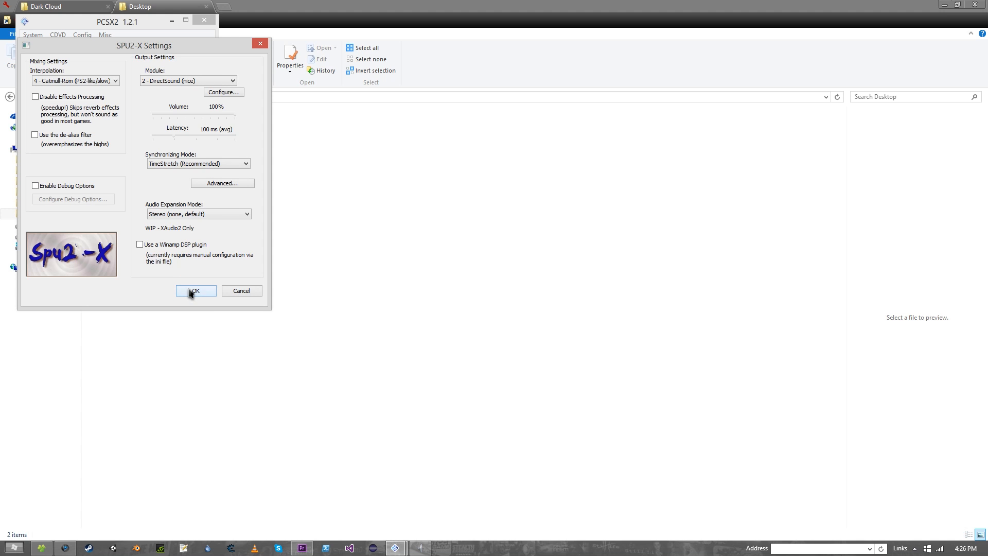
{"action": "left_click", "coordinate": [74, 80]}
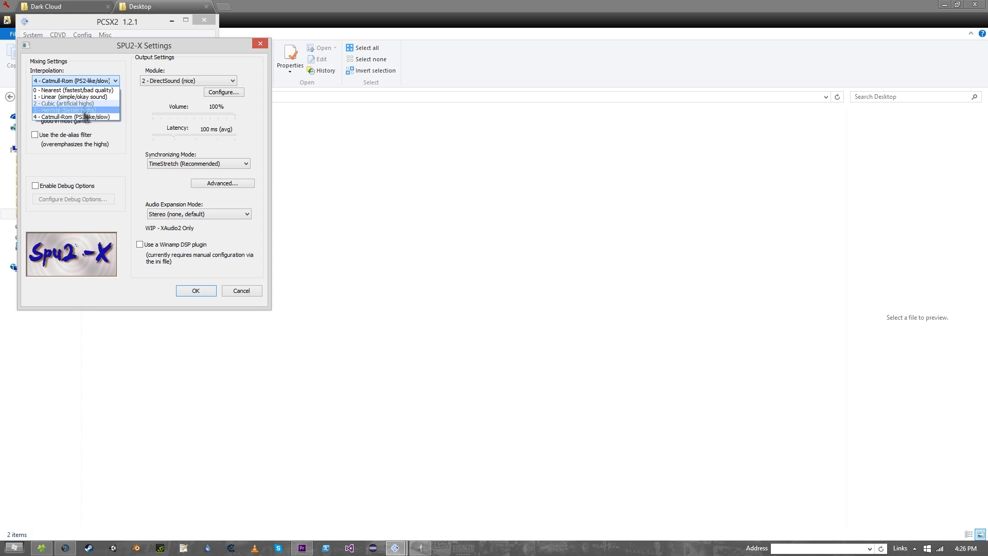
{"action": "mouse_move", "coordinate": [73, 96]}
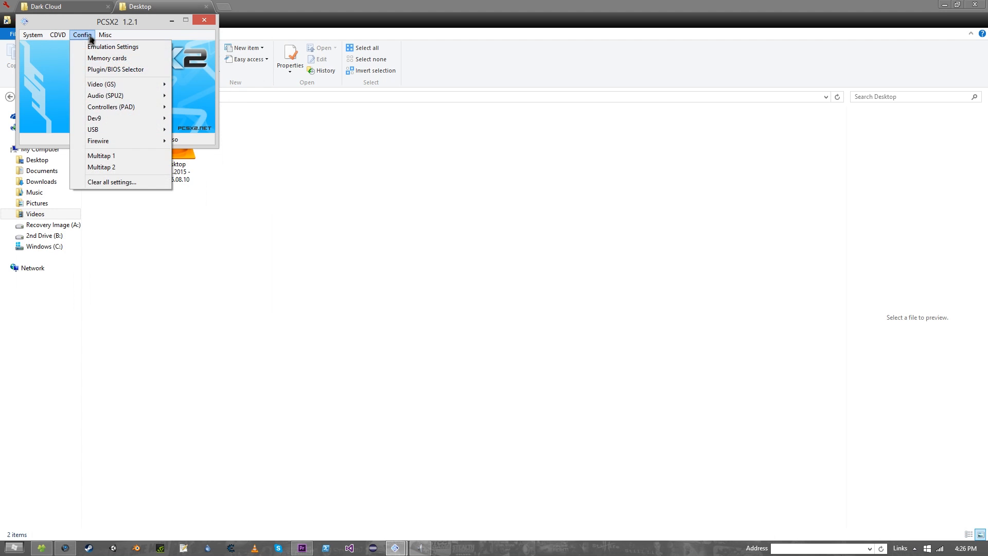
{"action": "left_click", "coordinate": [82, 35]}
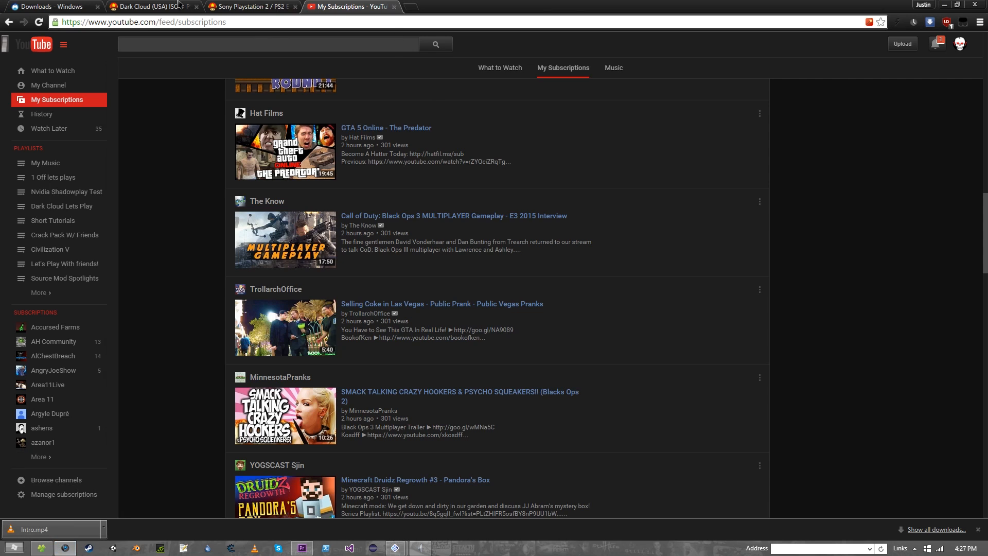
- Read the wiki's Dark Cloud test configurations and known issues, then show Emuparadise's listing
{"action": "left_click", "coordinate": [249, 7]}
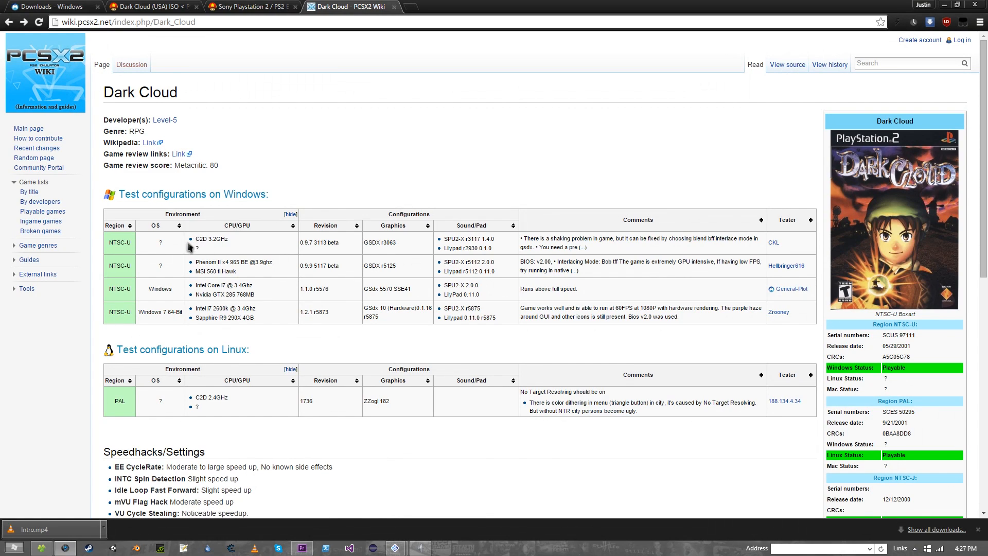
{"action": "scroll", "scroll_direction": "down", "scroll_amount": 3}
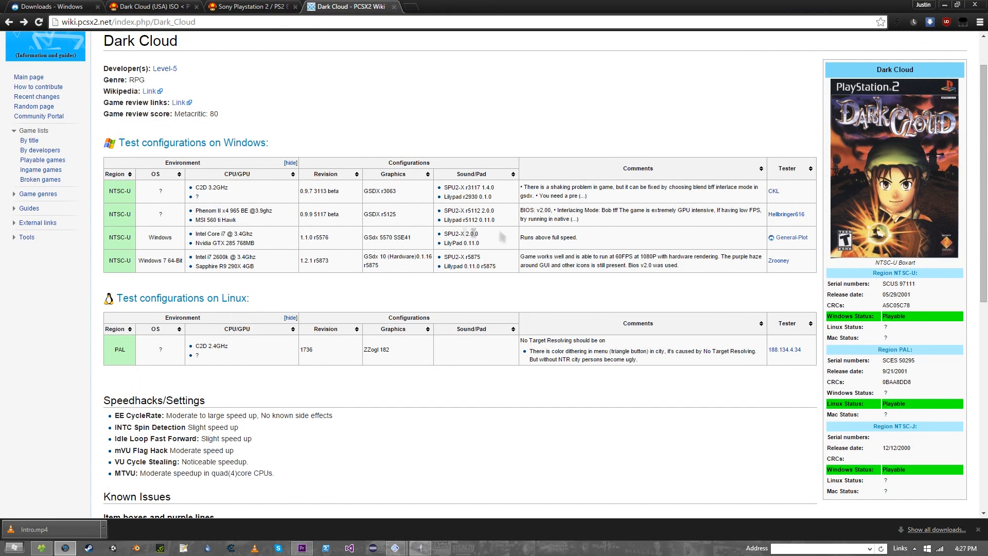
{"action": "scroll", "scroll_direction": "down", "scroll_amount": 3}
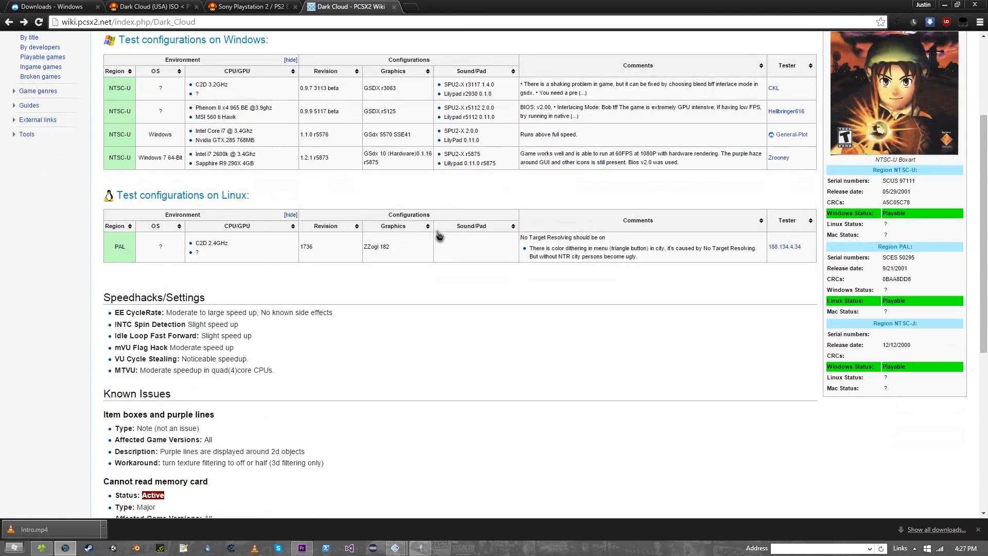
{"action": "scroll", "scroll_direction": "down", "scroll_amount": 3}
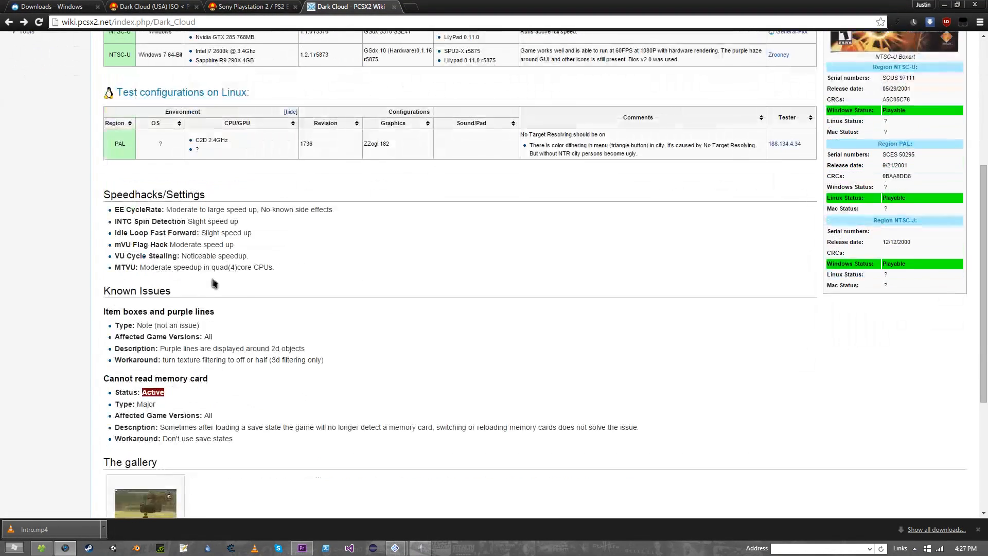
{"action": "scroll", "scroll_direction": "down", "scroll_amount": 3}
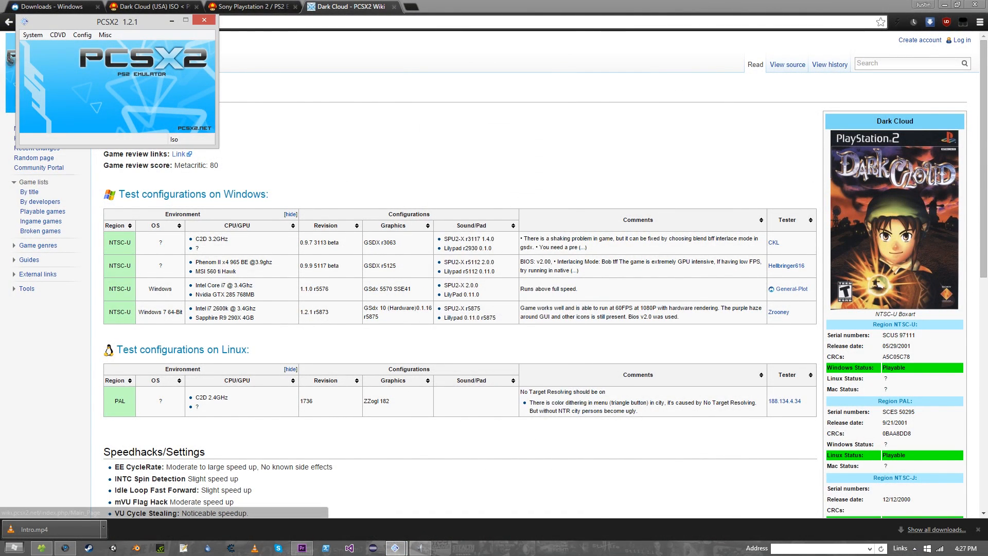
{"action": "left_click", "coordinate": [32, 34]}
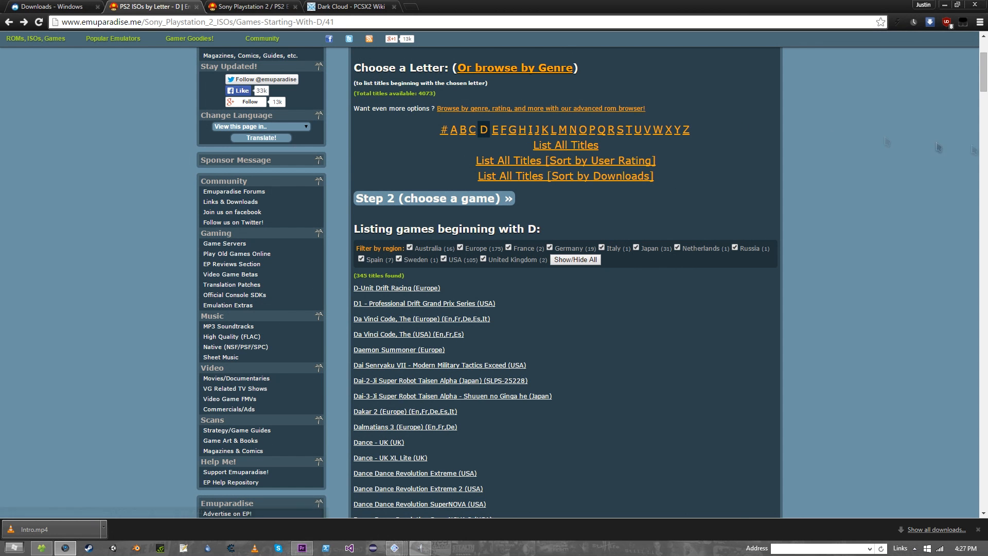
- Scroll the Emuparadise PS2 'D' listing down to the Dark Cloud titles
{"action": "scroll", "scroll_direction": "down", "scroll_amount": 3}
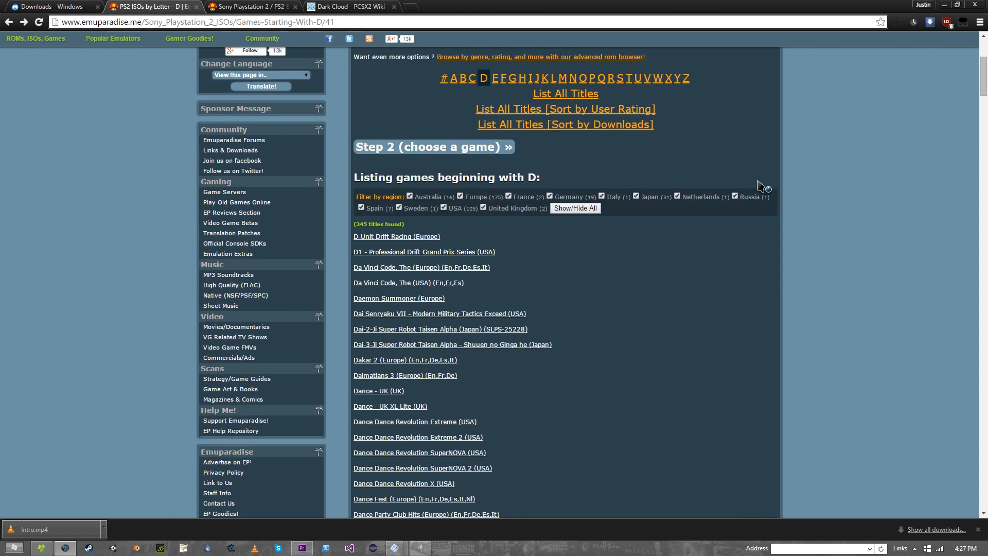
{"action": "scroll", "scroll_direction": "down", "scroll_amount": 3}
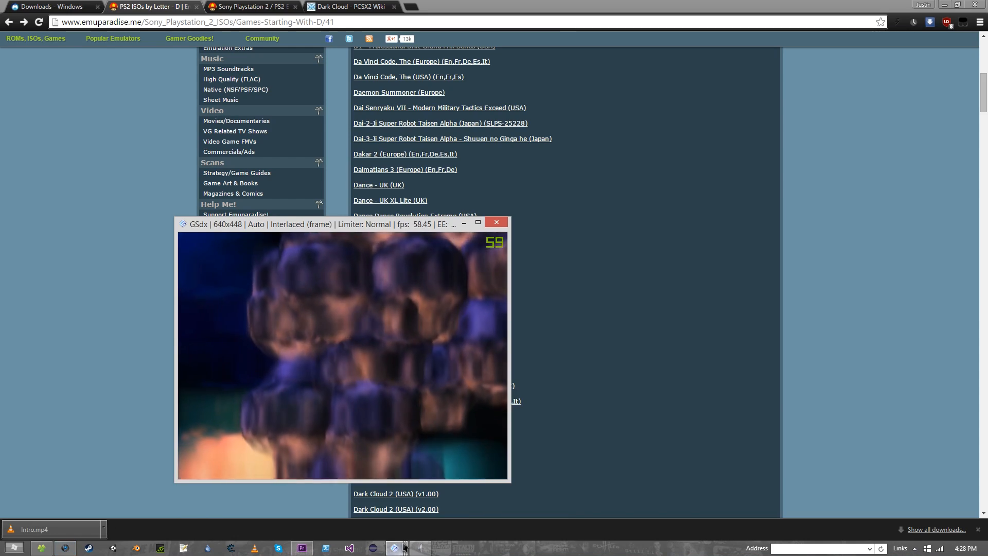
- Confirm DirectSound in the SPU2 plugin settings, then open the Windows Volume Mixer
{"action": "left_click", "coordinate": [81, 35]}
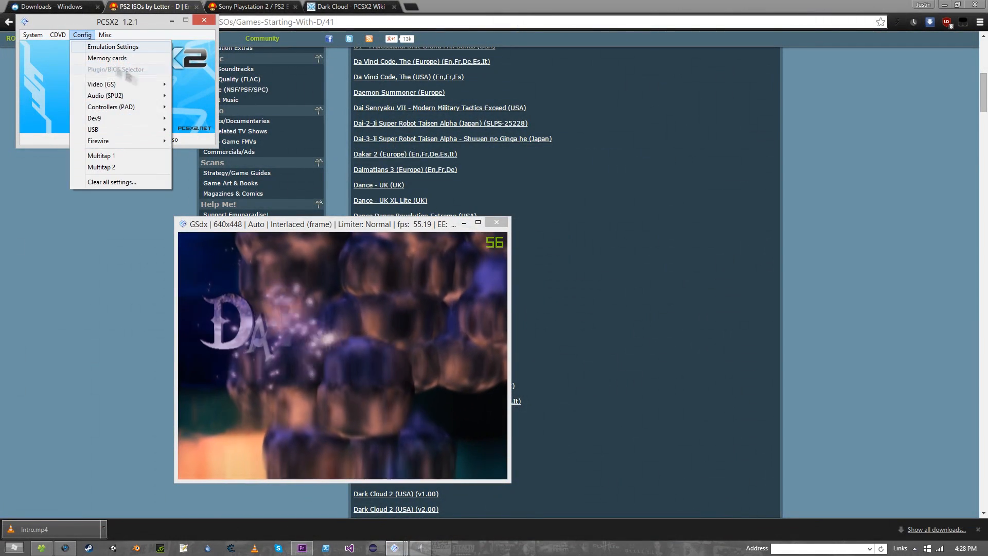
{"action": "left_click", "coordinate": [105, 95]}
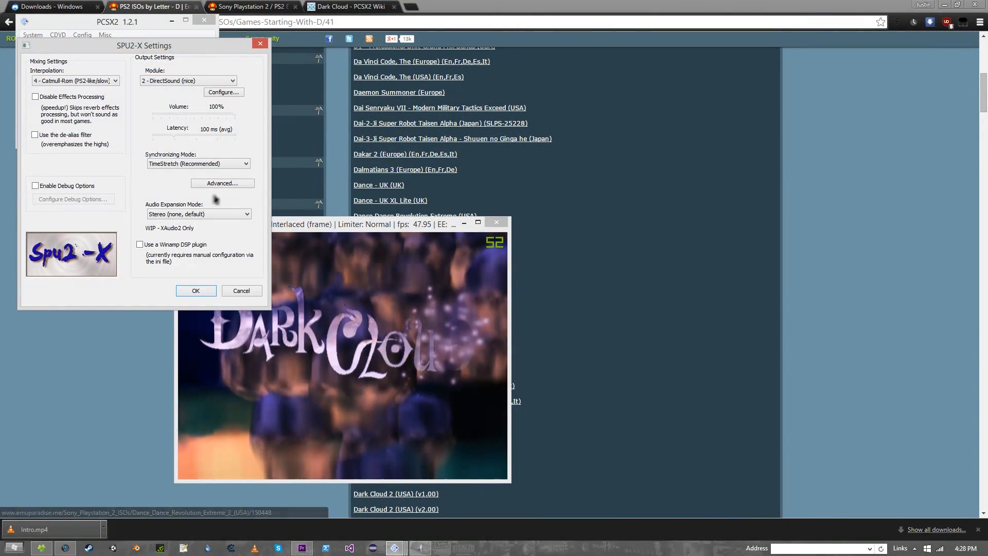
{"action": "left_click", "coordinate": [223, 92]}
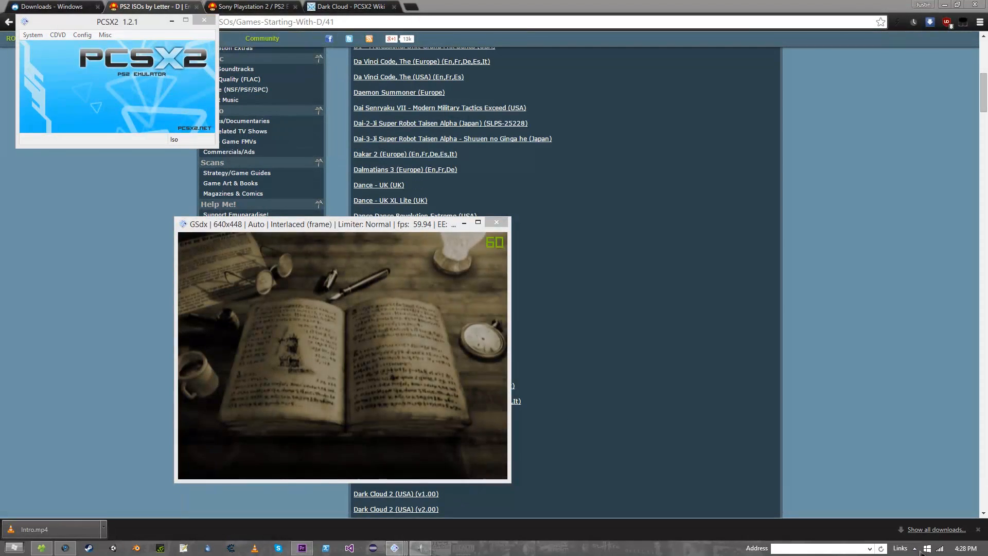
{"action": "left_click", "coordinate": [913, 547]}
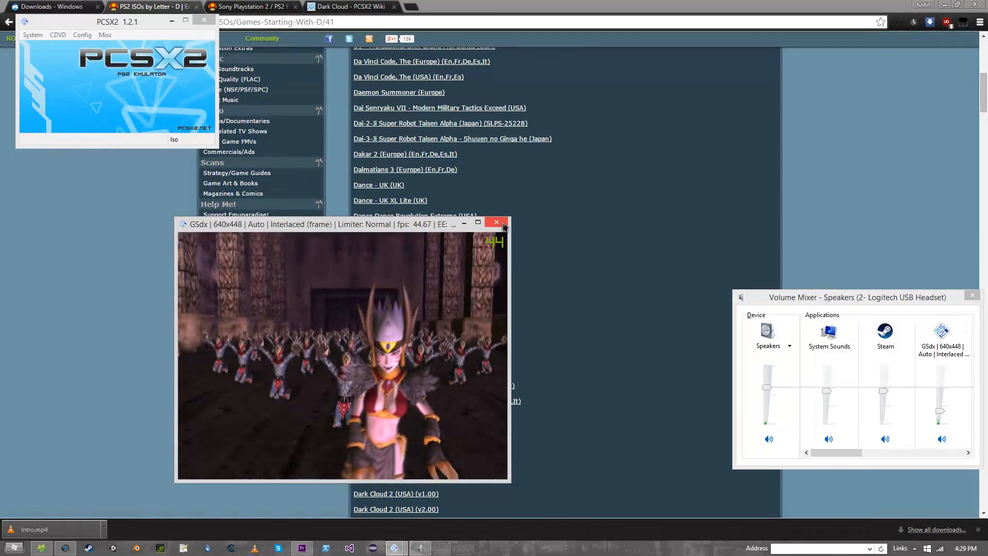
- Close the Dark Cloud game window and glance through the System and Config menus
{"action": "left_click", "coordinate": [33, 35]}
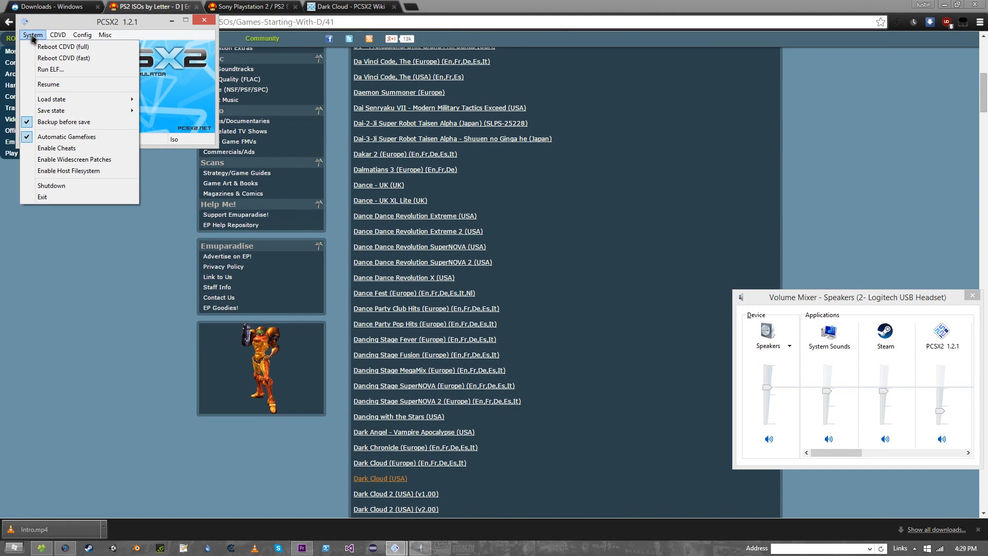
{"action": "left_click", "coordinate": [81, 34]}
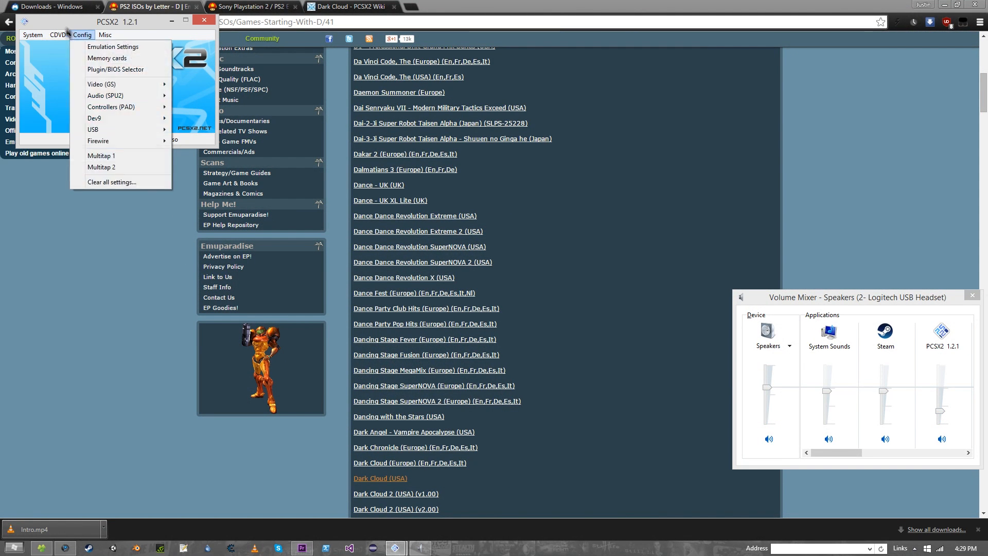
{"action": "left_click", "coordinate": [33, 34]}
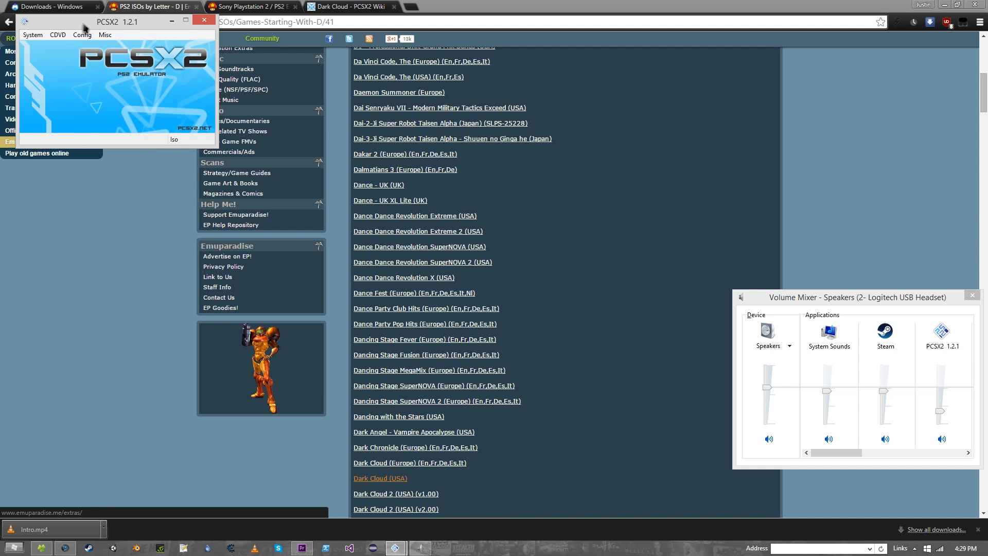
- Move the PCSX2 window toward the screen centre and close the Volume Mixer
{"action": "left_click_drag", "start_coordinate": [120, 20], "coordinate": [249, 96]}
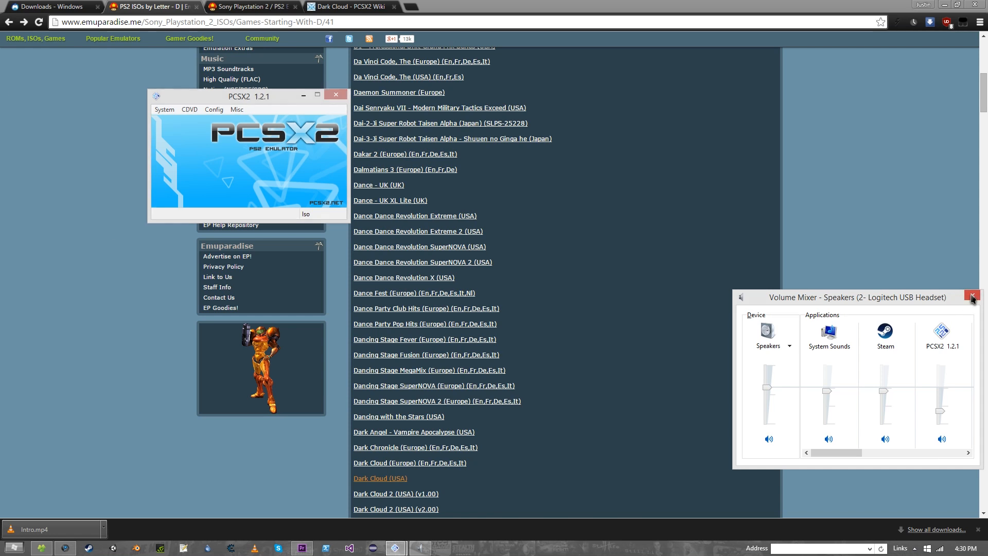
{"action": "left_click", "coordinate": [971, 296]}
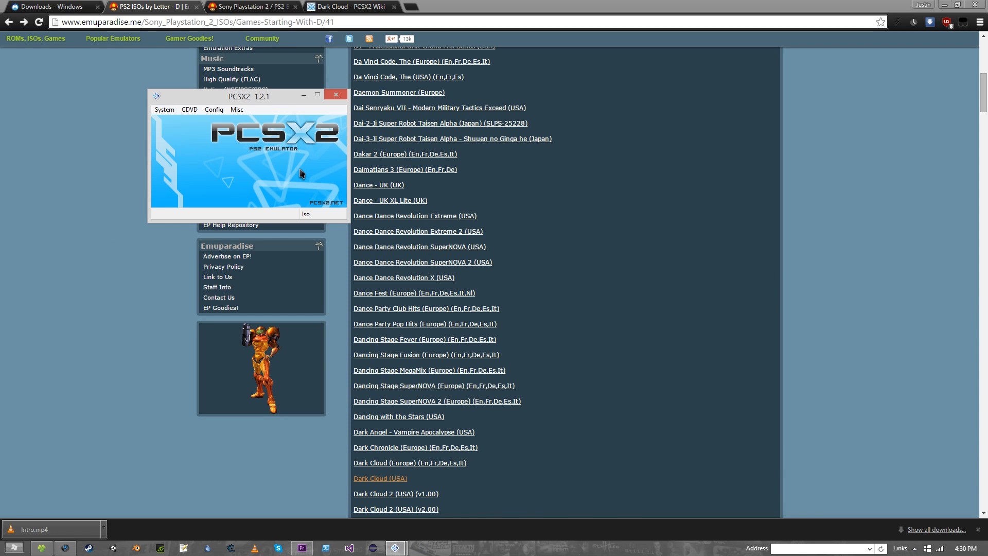